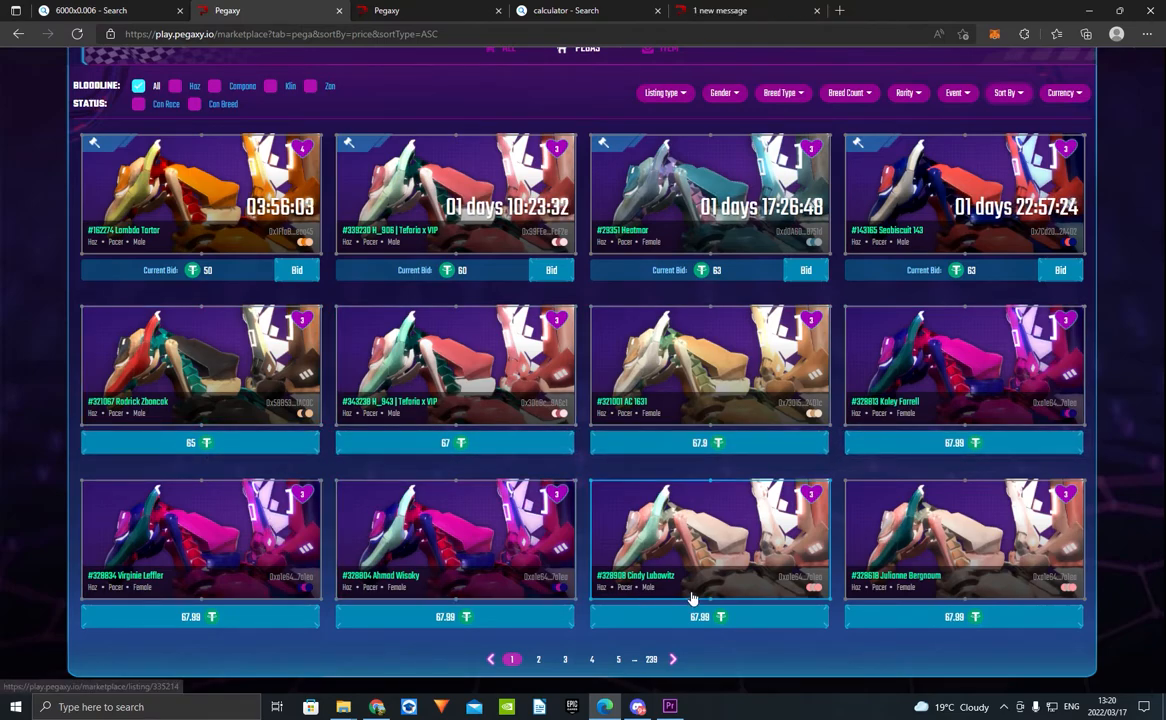
mouse_move(454, 540)
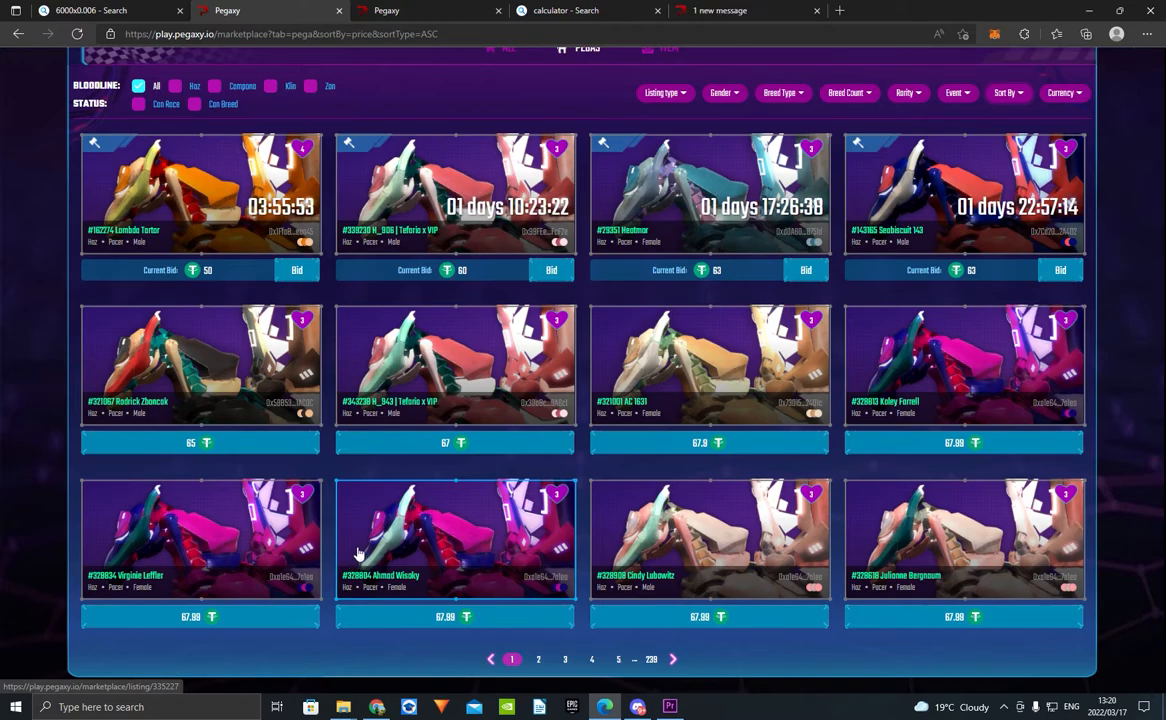
mouse_move(262, 360)
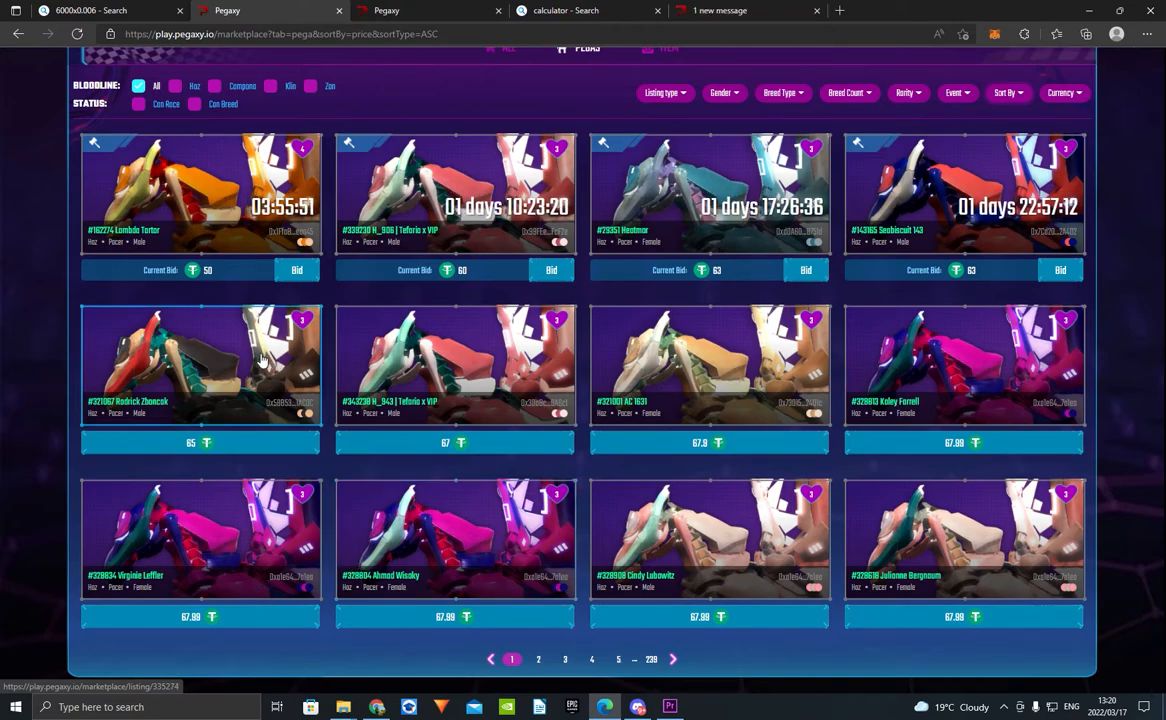
mouse_move(504, 448)
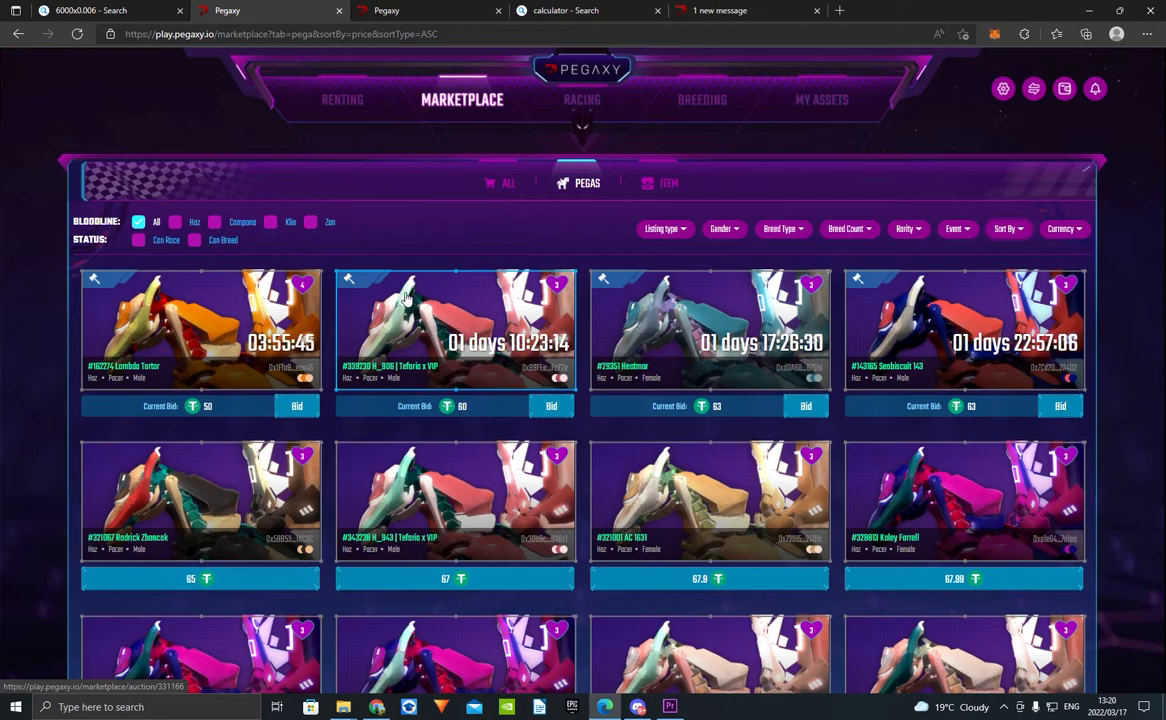
- Leave the Pega marketplace tab and compute 300 × 5 = 1500 in the Bing calculator
click(100, 10)
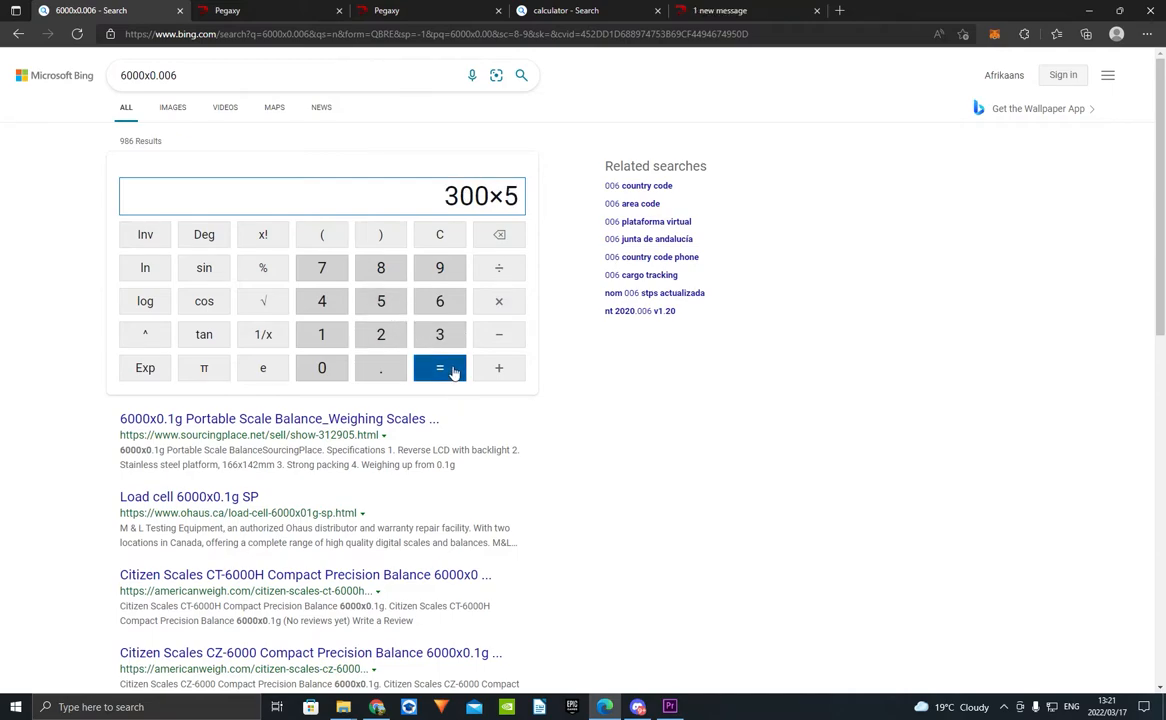
click(440, 368)
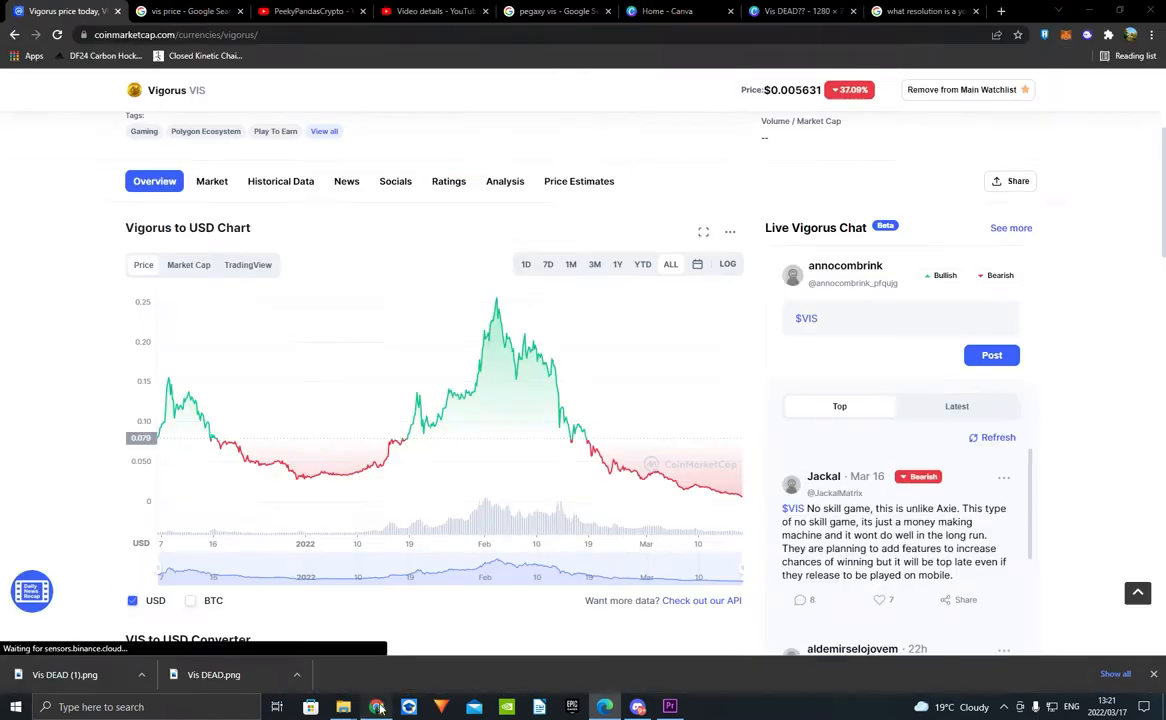
mouse_move(576, 308)
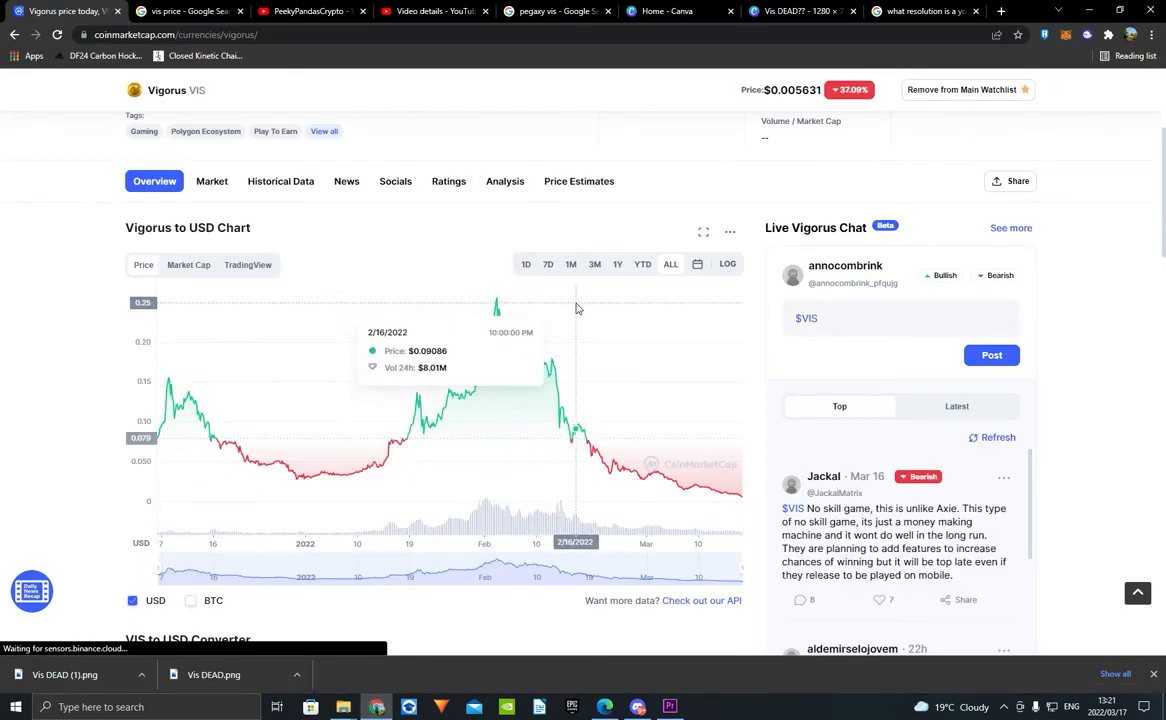
mouse_move(576, 316)
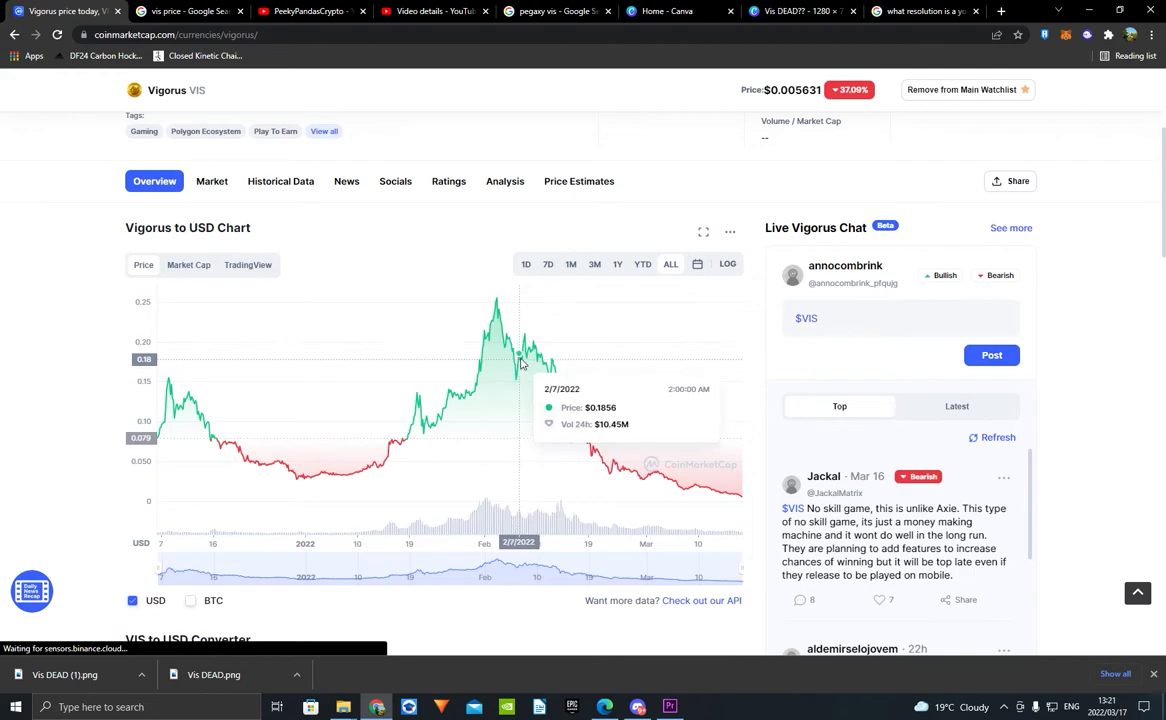
mouse_move(564, 332)
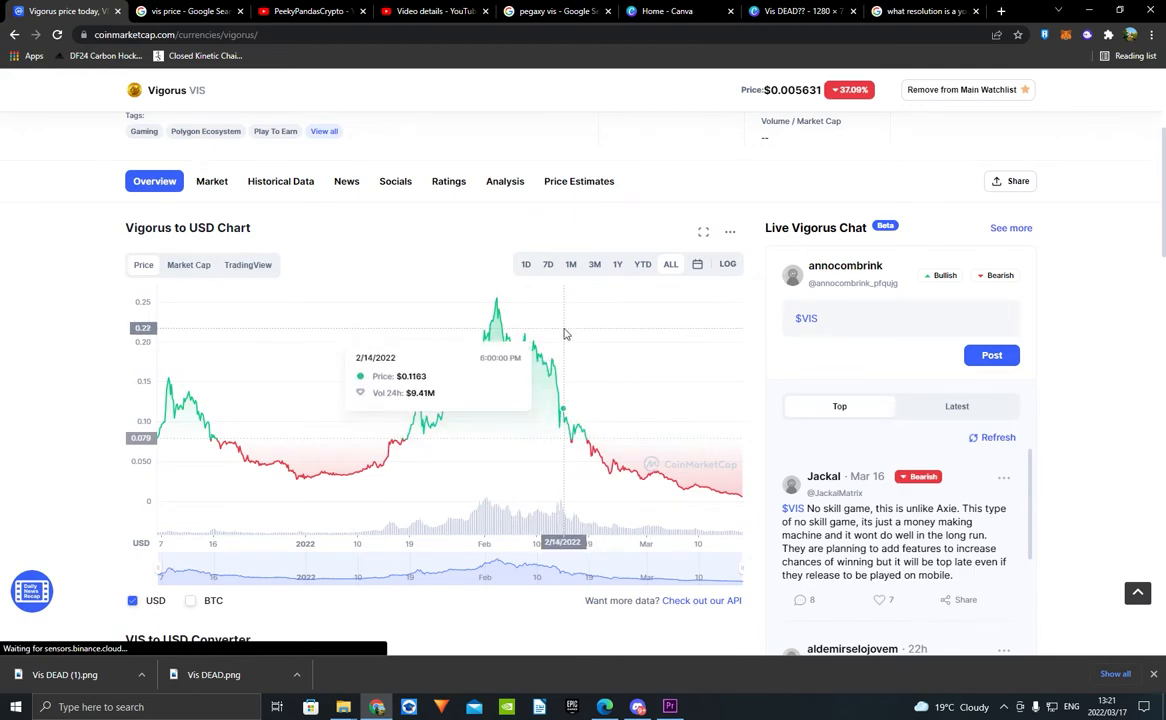
mouse_move(644, 292)
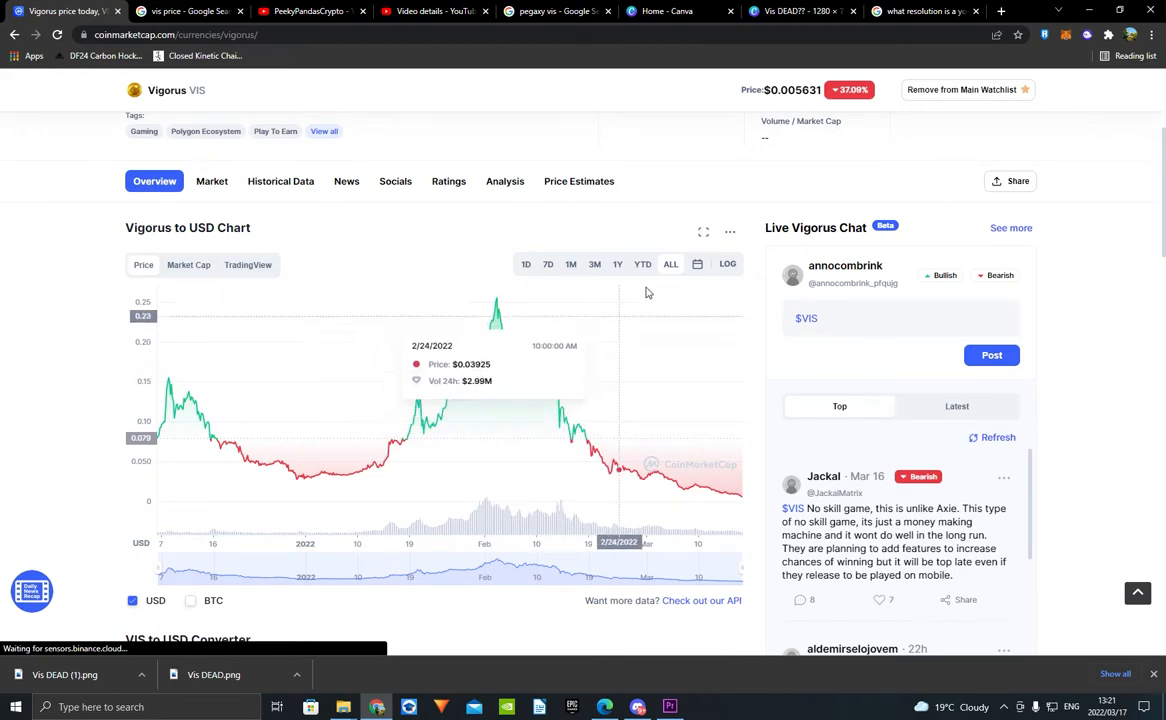
click(186, 12)
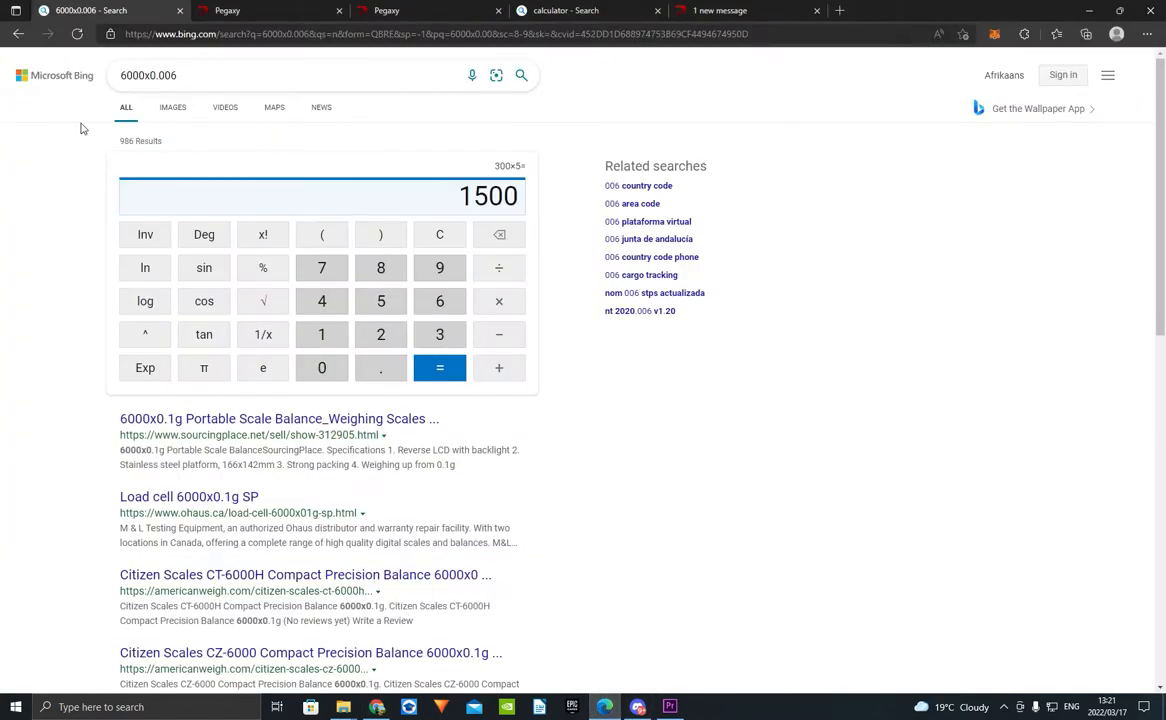
- Compute 1500 × 0.2 = 300, then 90000 × 0.2 = 18000 in the Bing calculator
click(498, 300)
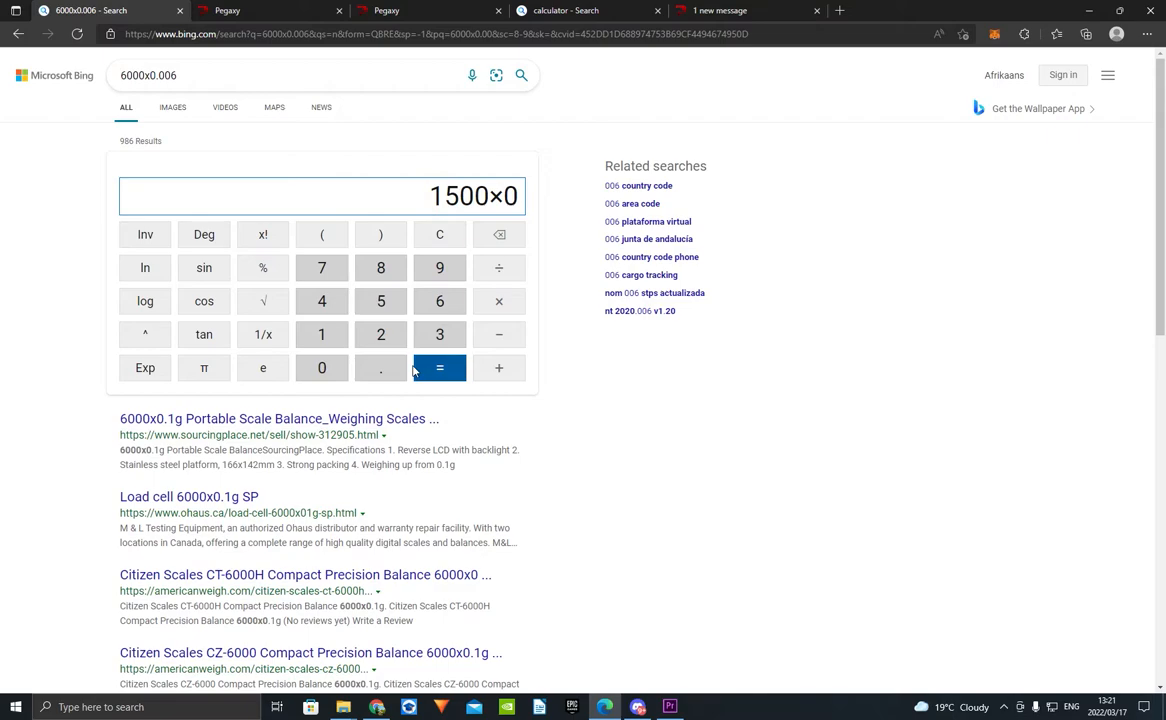
click(440, 368)
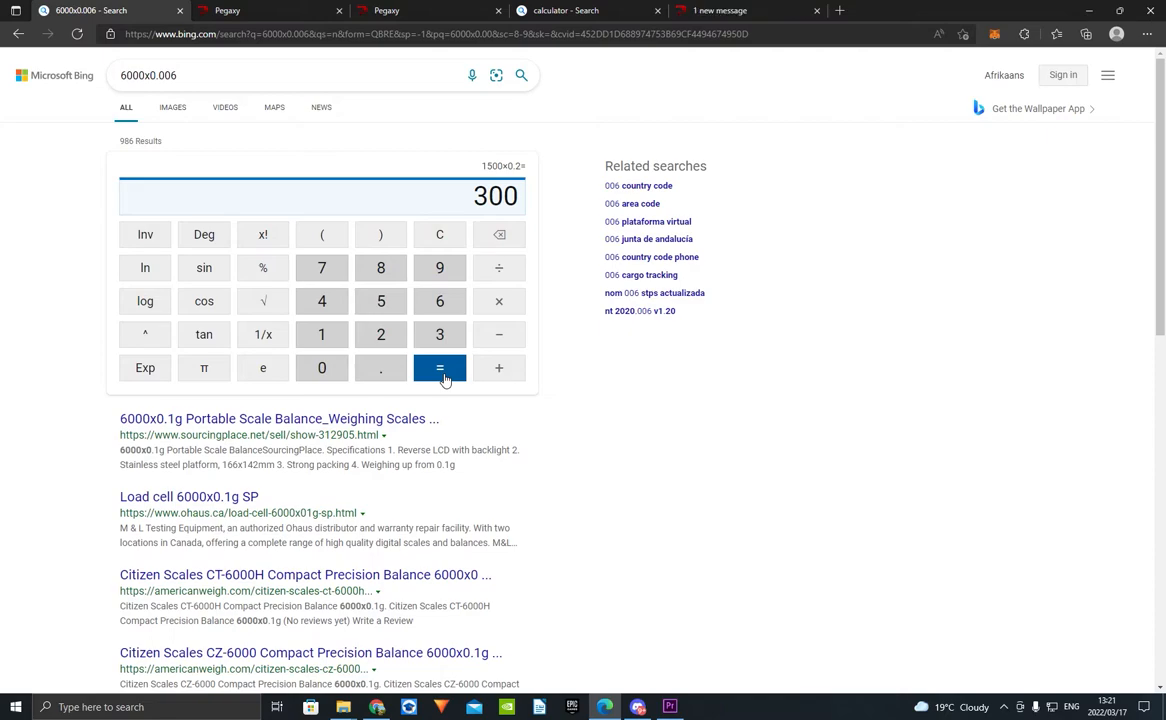
click(498, 234)
text(90000×0.2)
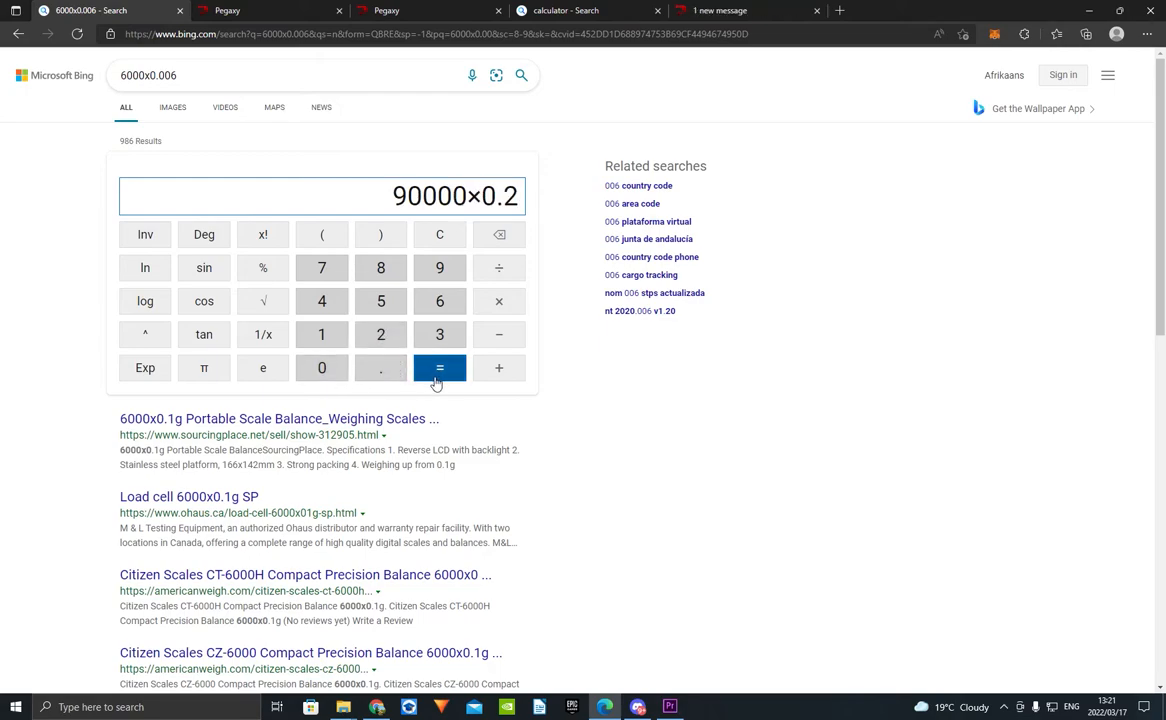
click(440, 368)
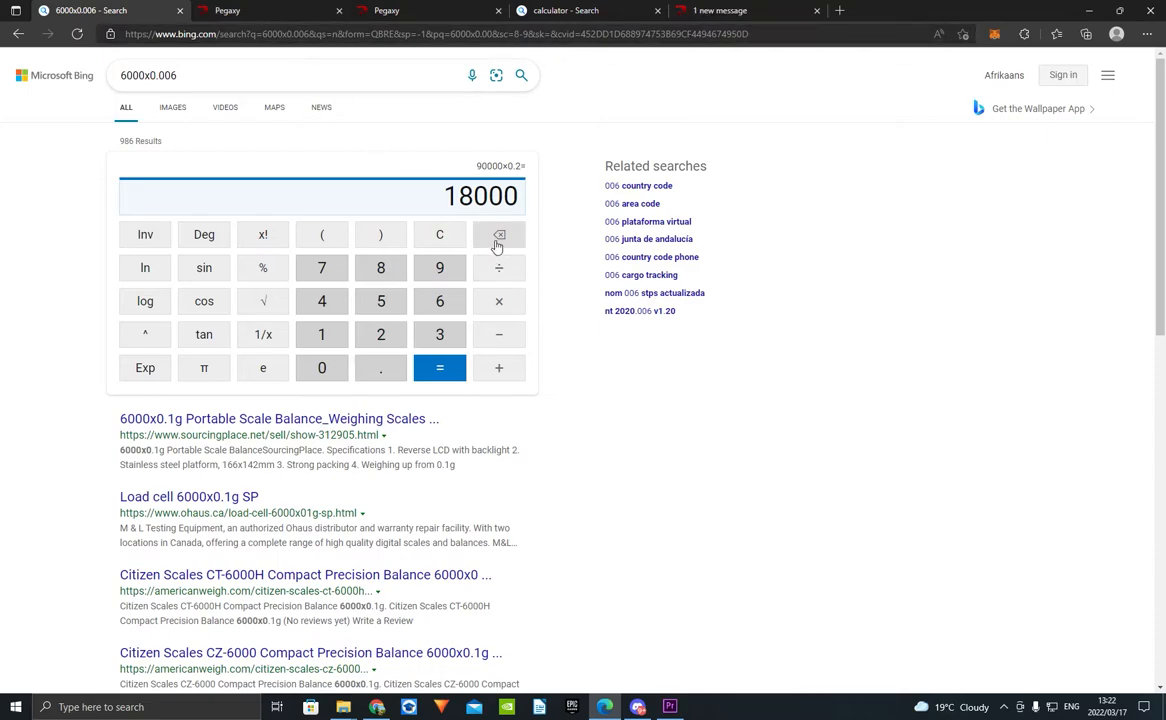
mouse_move(500, 234)
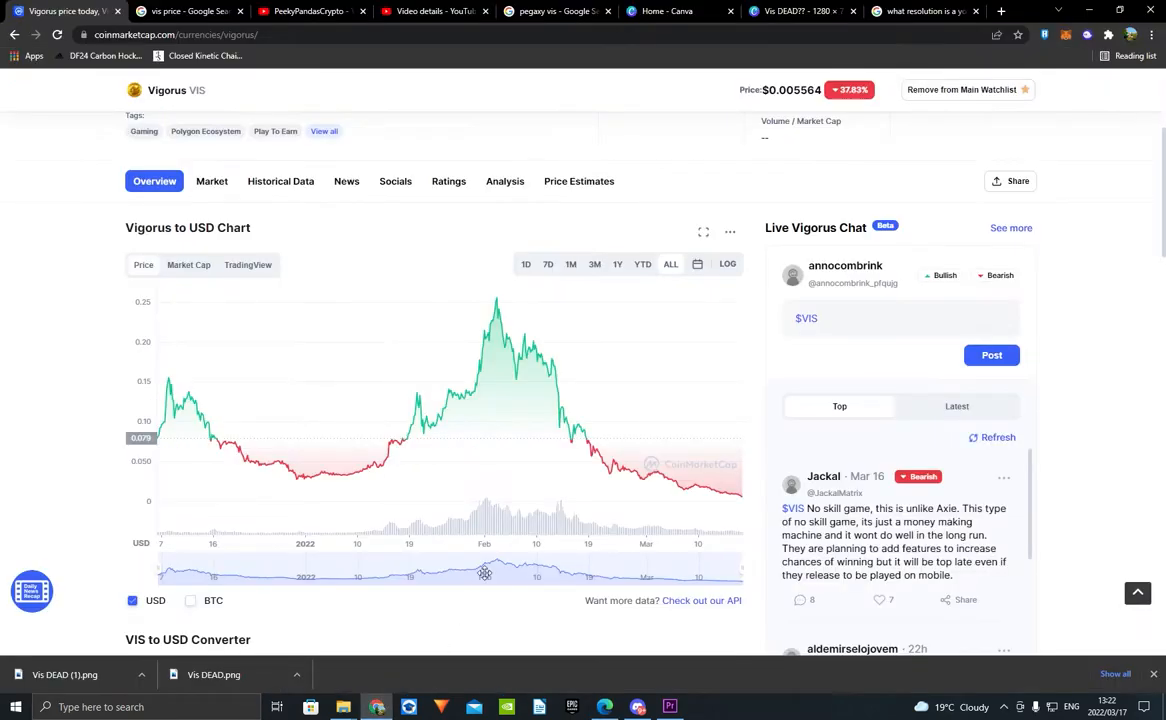
mouse_move(170, 408)
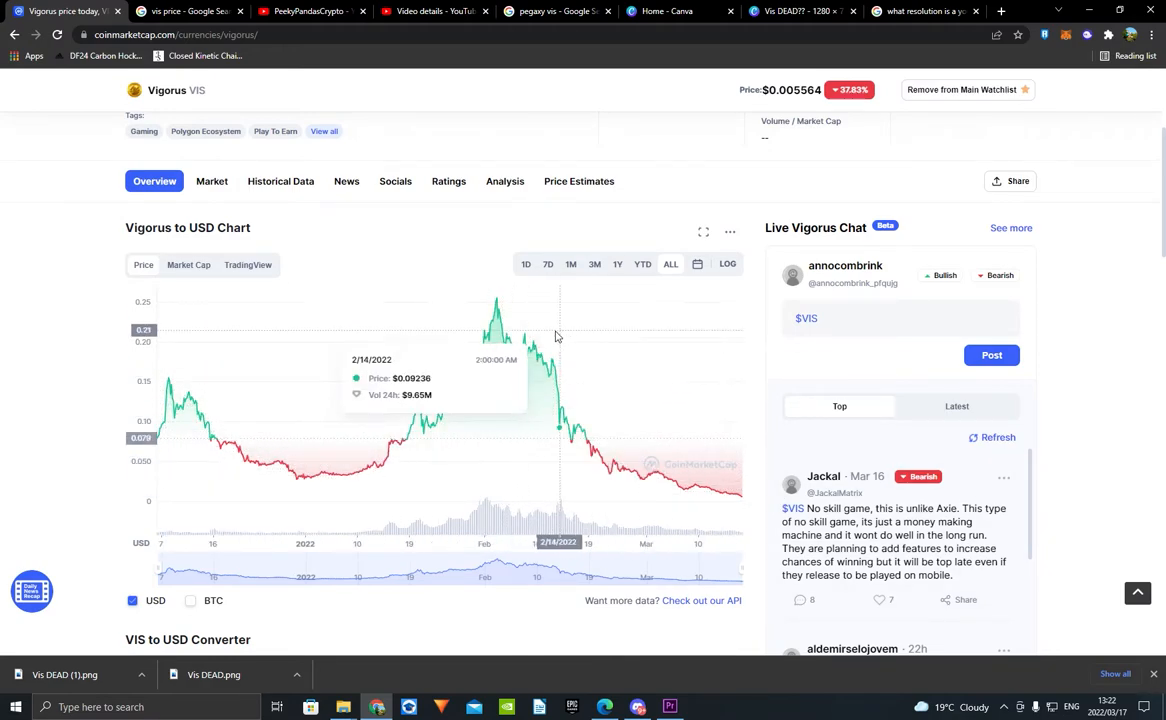
mouse_move(440, 706)
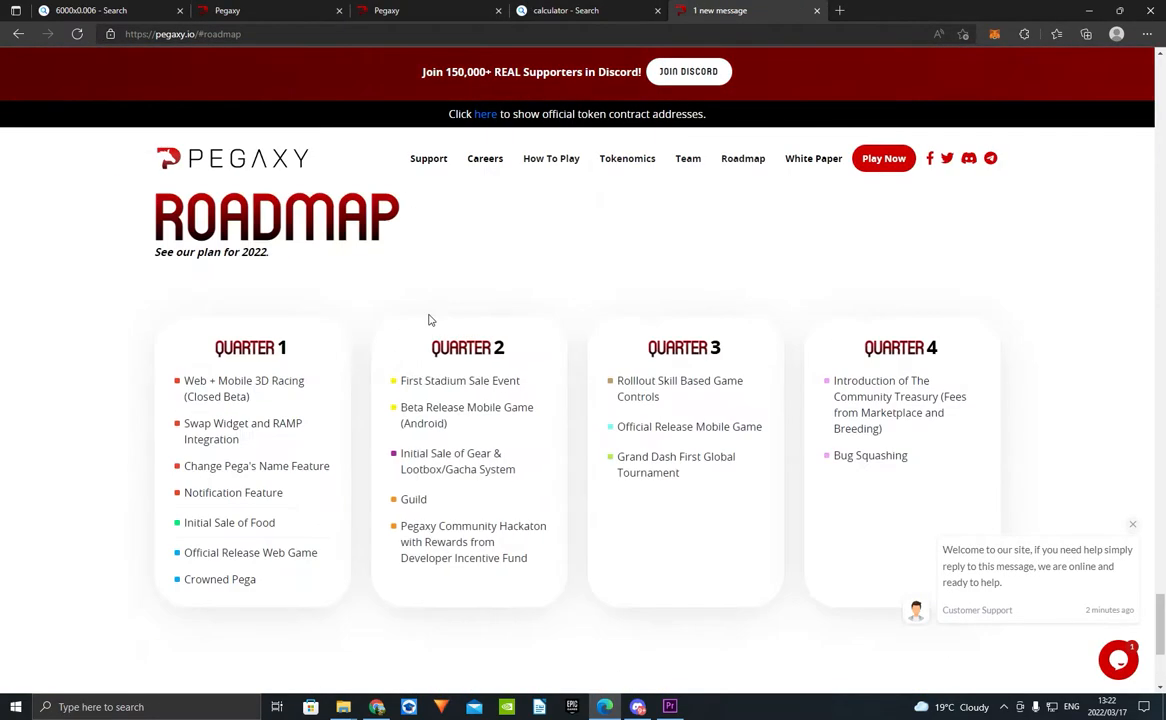
- Scroll through the 2022 roadmap quarters, then return to the calculator tab
scroll(down, 3)
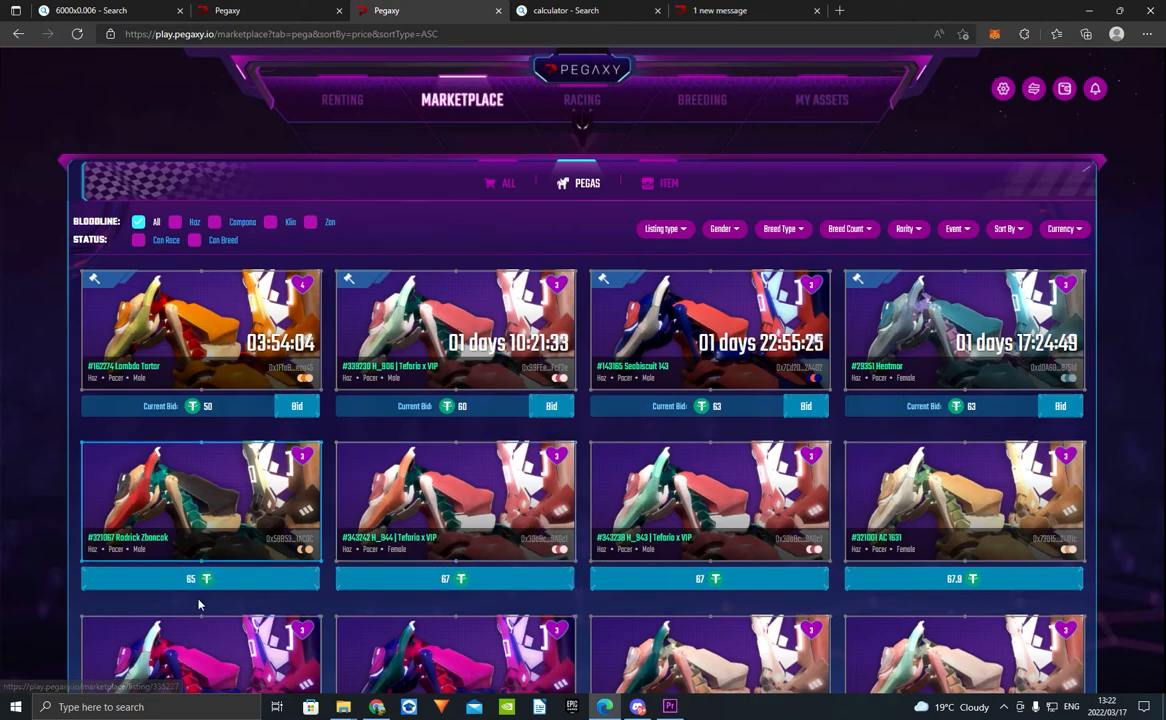
click(90, 12)
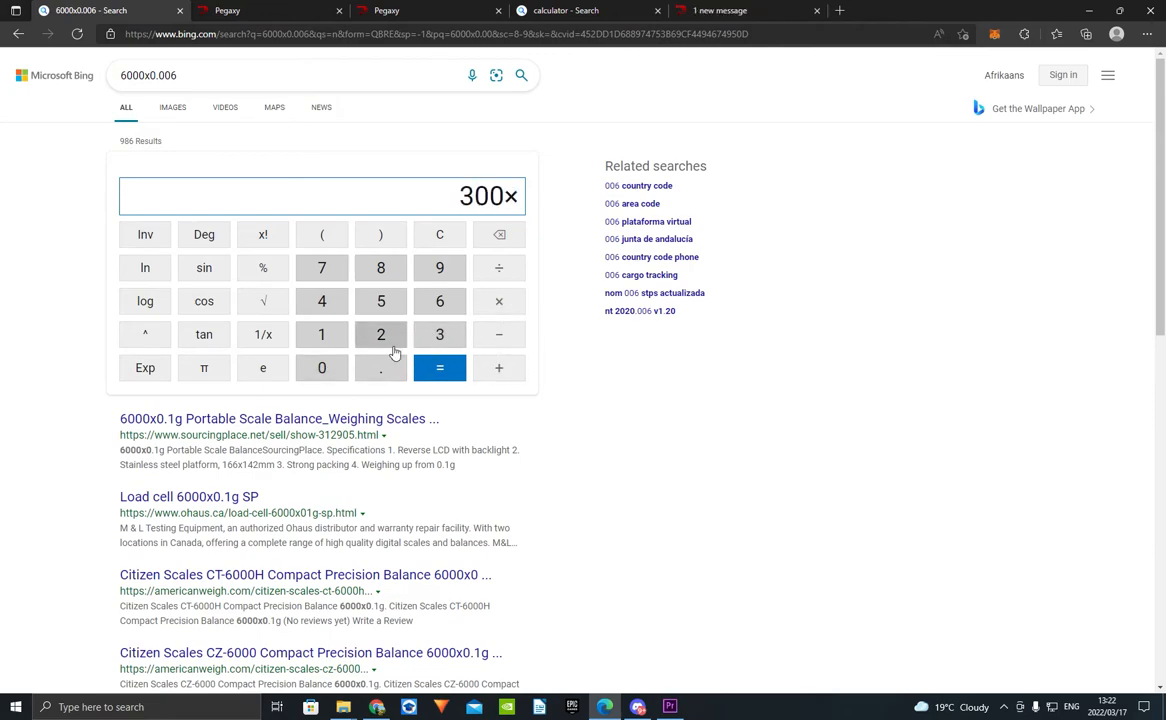
- Compute 300 × 60 = 18000 and begin taking 20% of it toward 3600
click(440, 368)
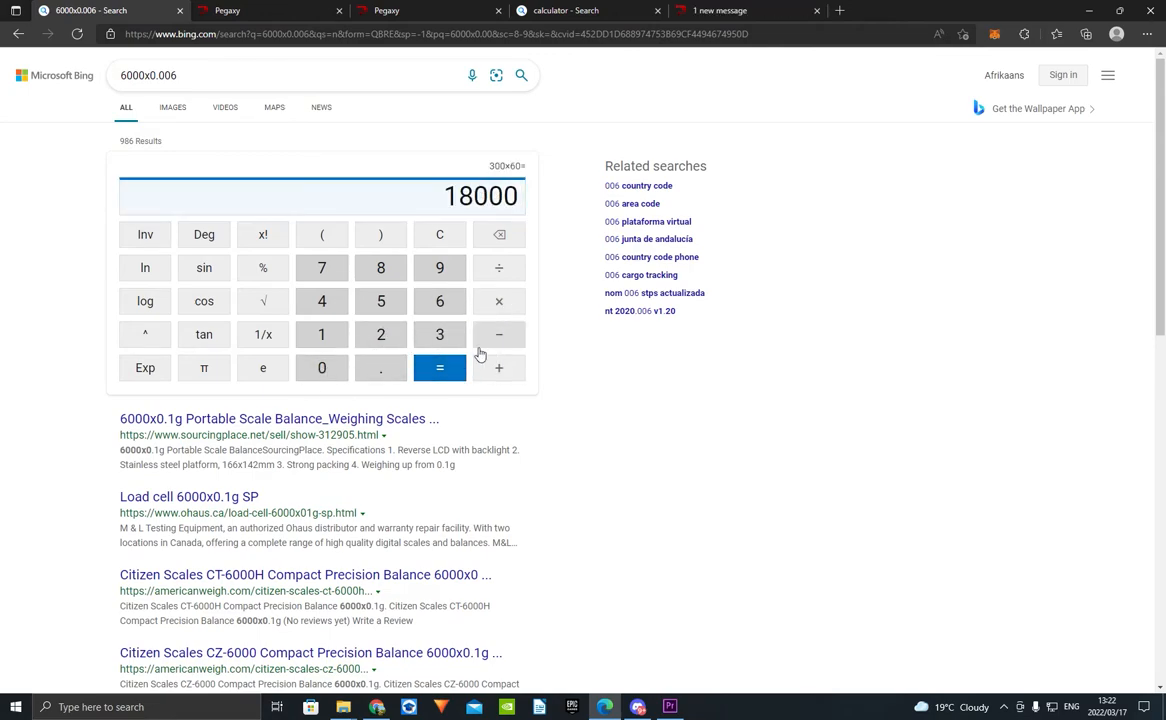
click(440, 368)
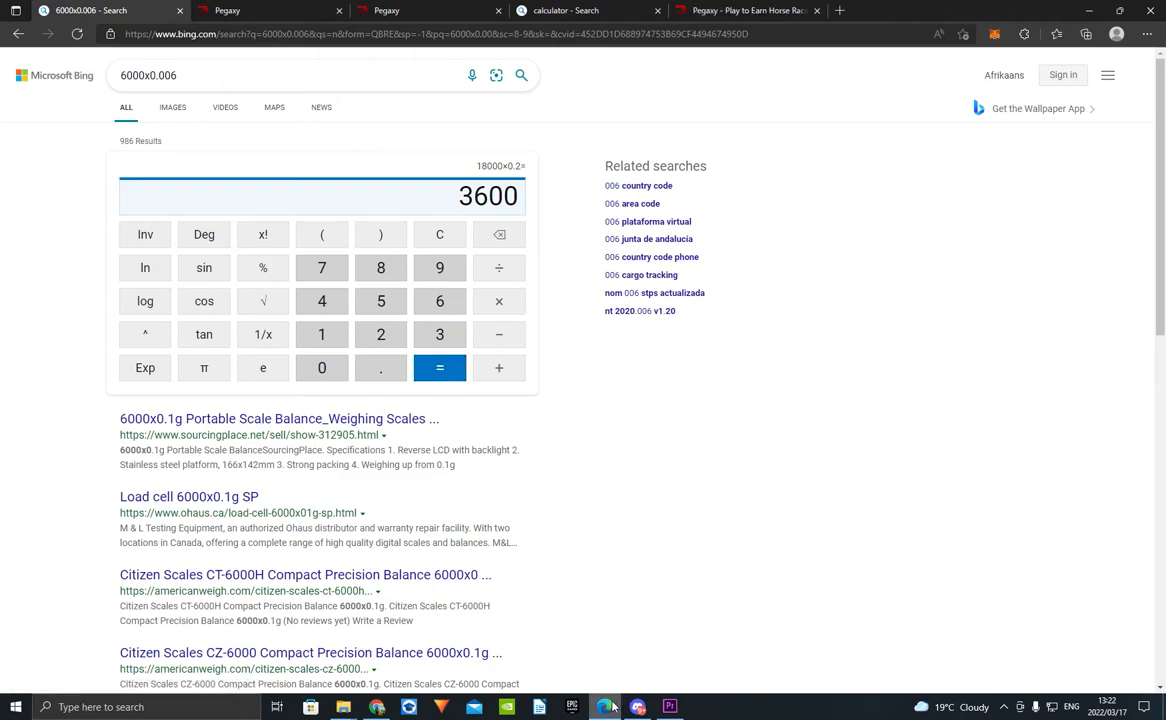
mouse_move(604, 708)
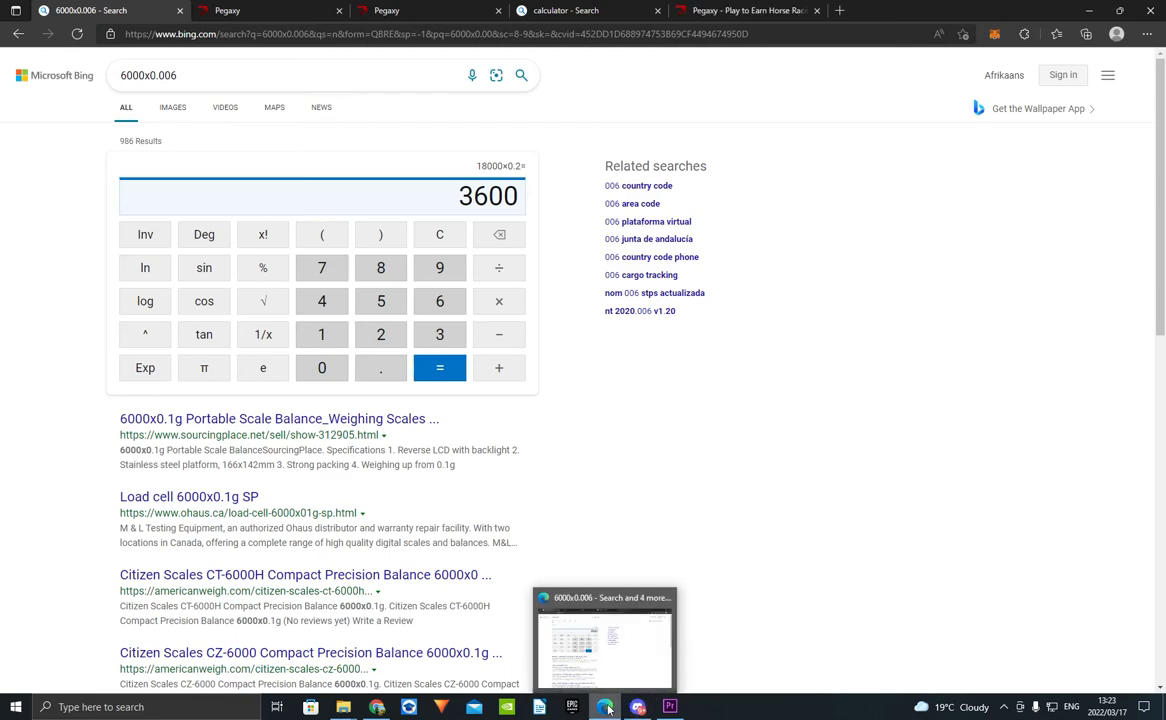